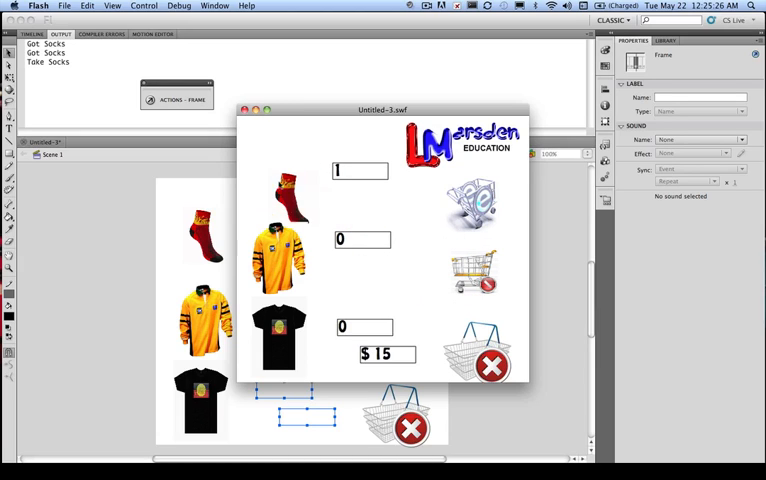
Step: Test the movie so a dropped item counts 1 and the total reads $15
{"action": "left_click", "coordinate": [178, 8]}
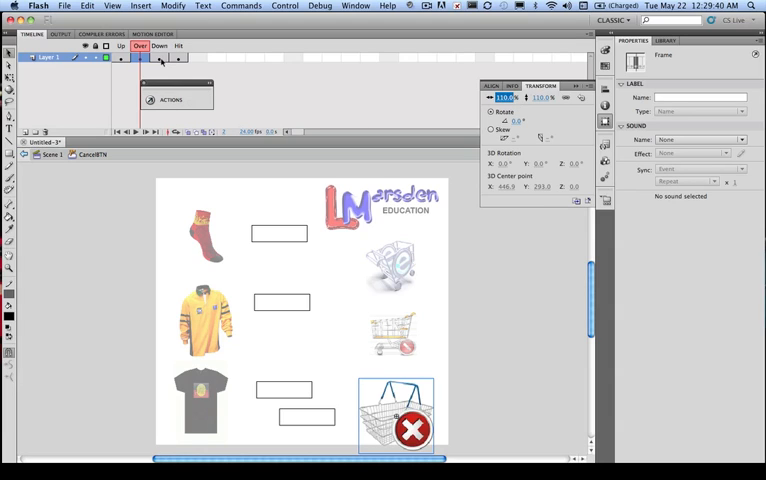
Step: Show the frame script with the cart prices, counters and drag handlers
{"action": "left_click", "coordinate": [154, 48]}
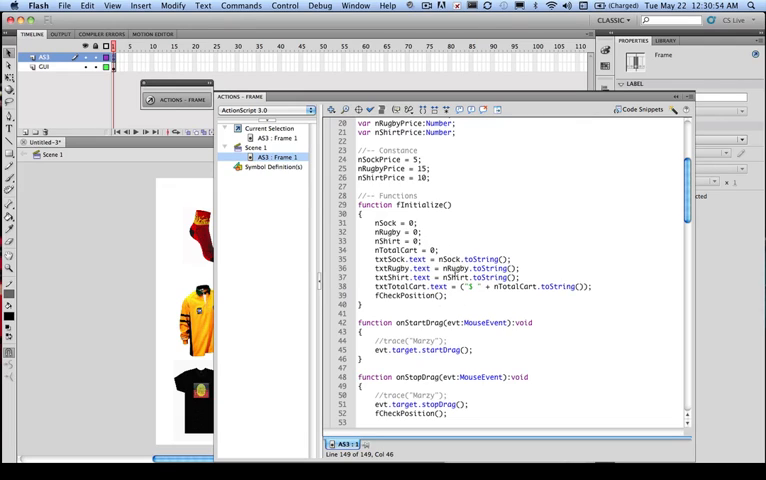
Step: Review the fResetPosition function and the item mouse event listeners
{"action": "scroll", "scroll_direction": "down", "scroll_amount": 3}
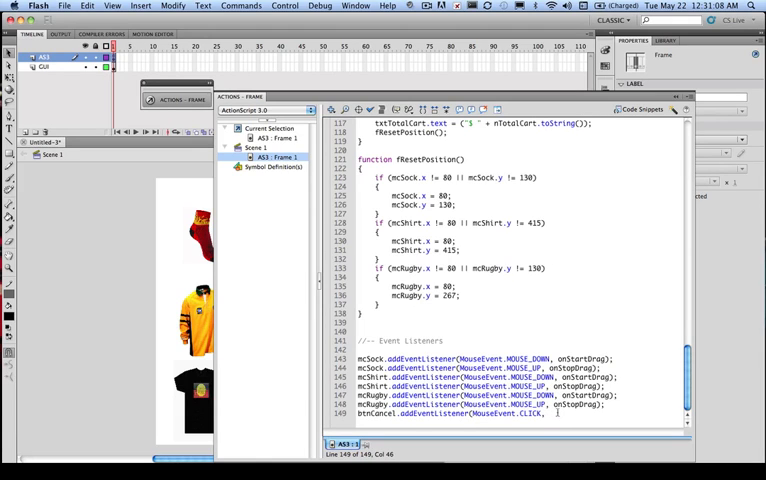